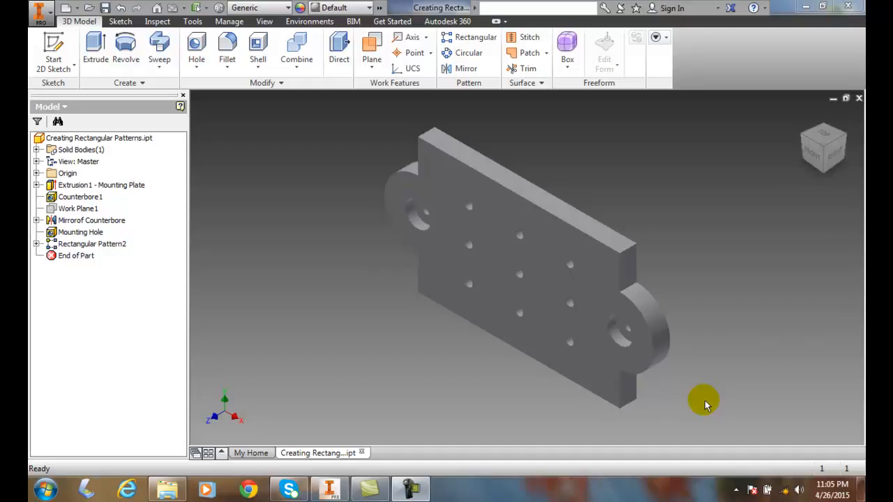
mouse_move(245, 362)
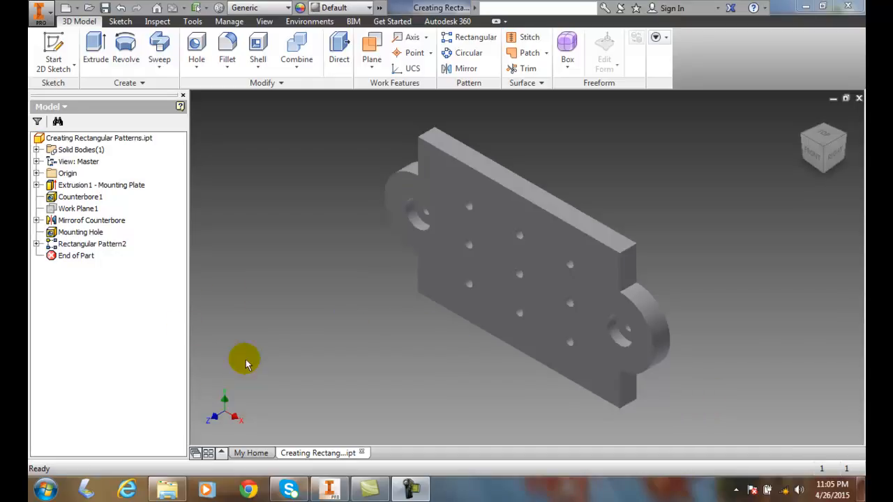
Move the End of Part marker to the top, rolling back every feature.
click(76, 255)
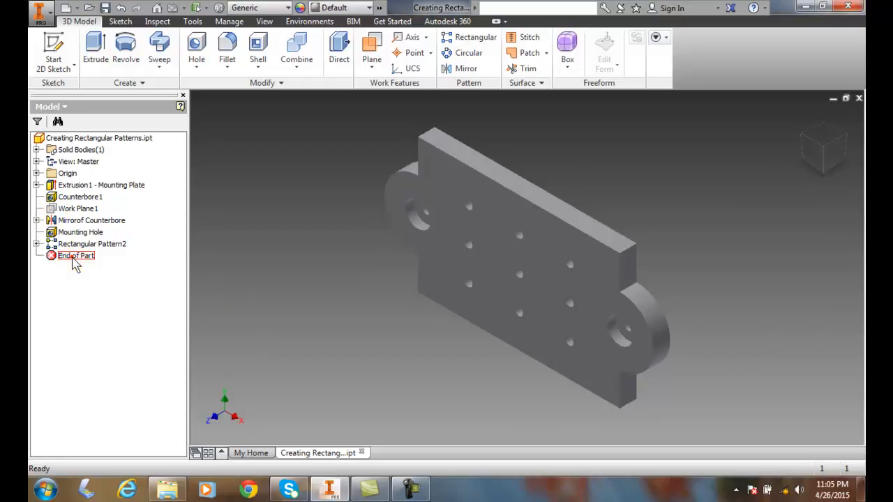
click(75, 255)
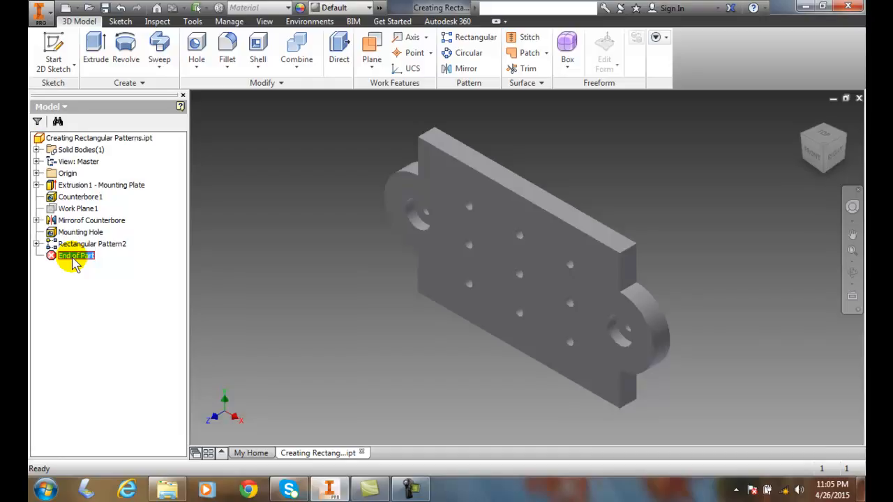
right_click(75, 255)
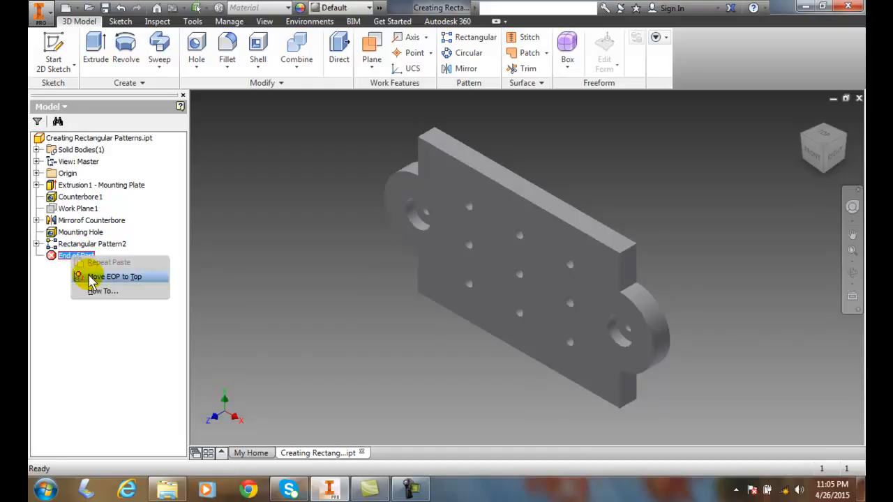
click(114, 276)
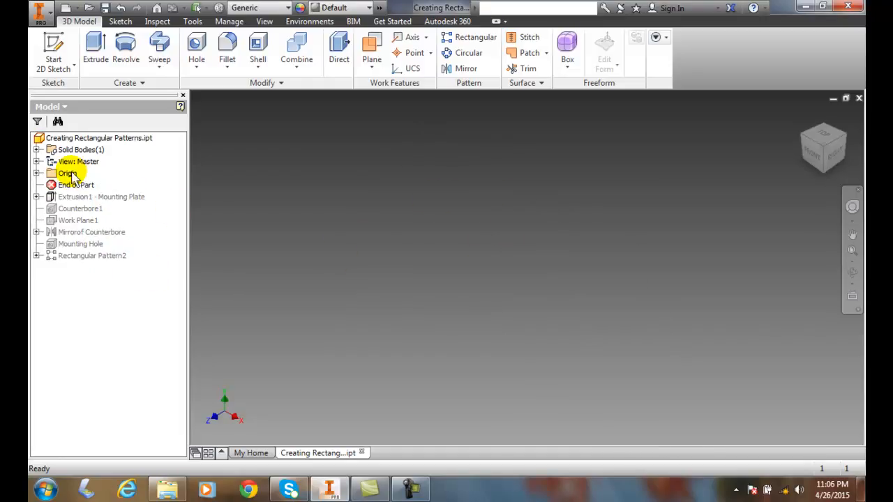
Move End of Part to the end, restoring all features.
click(76, 185)
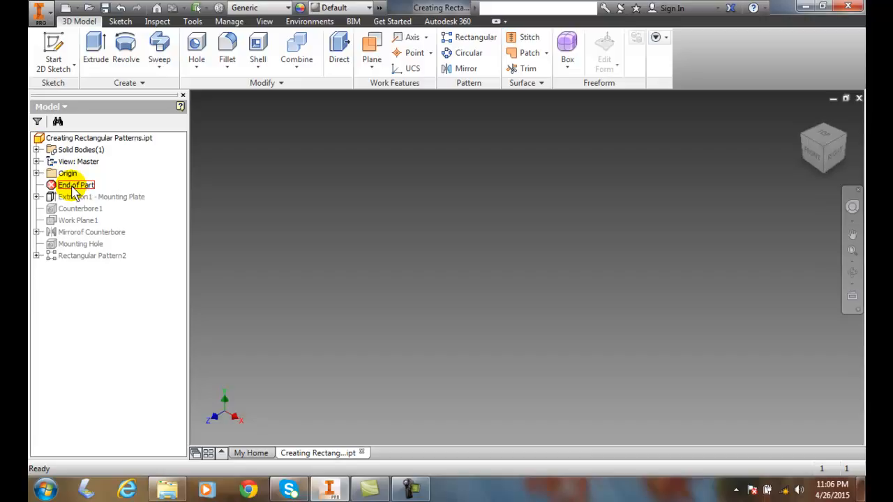
right_click(75, 185)
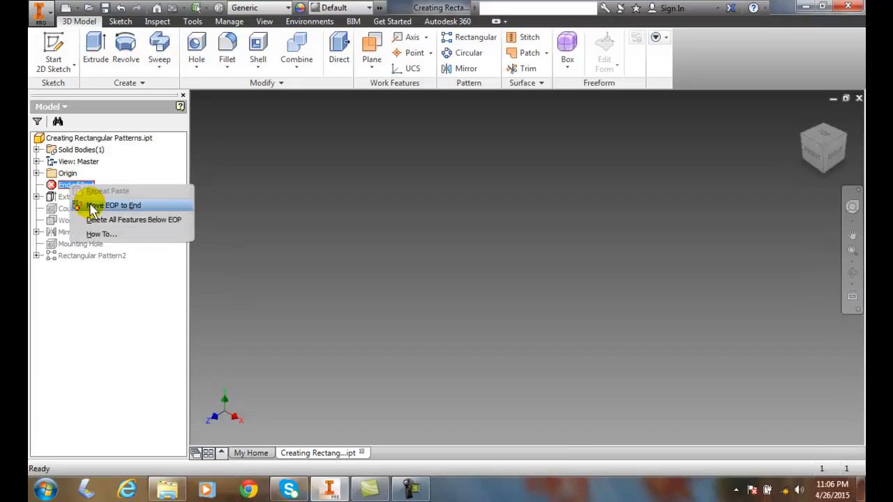
click(113, 205)
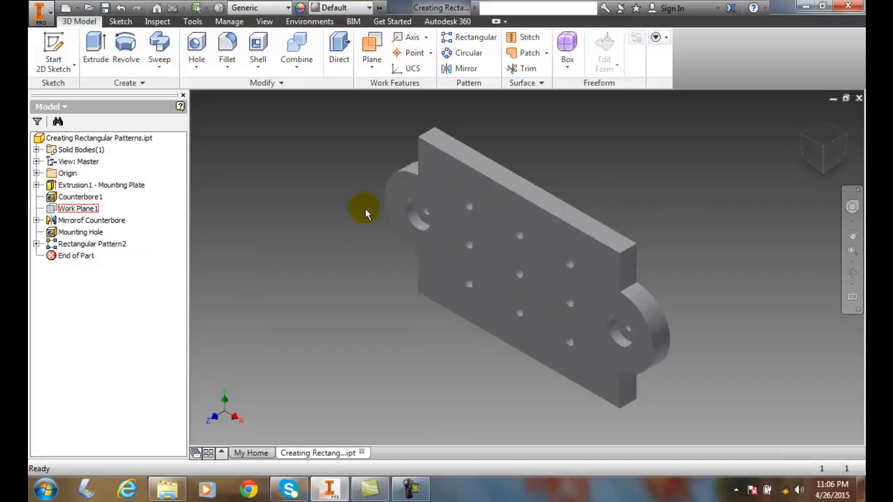
Place End of Part above Mounting Hole, excluding the holes and Rectangular Pattern2.
click(76, 255)
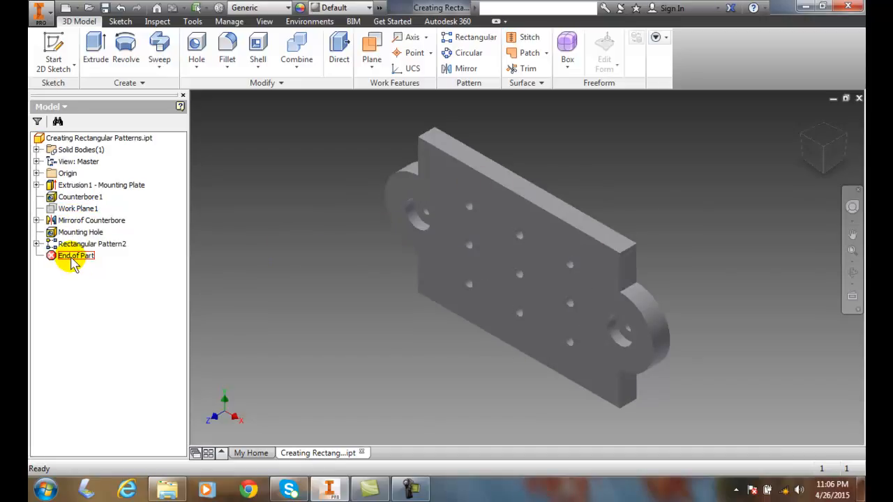
click(76, 255)
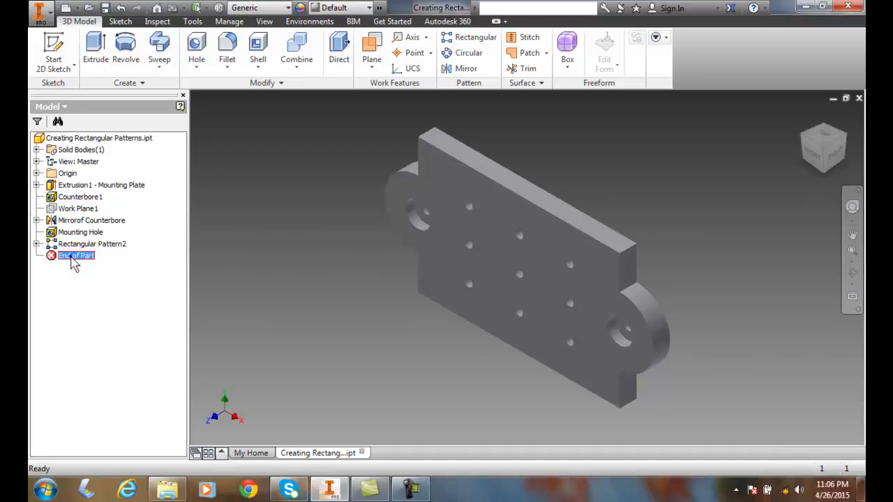
right_click(75, 255)
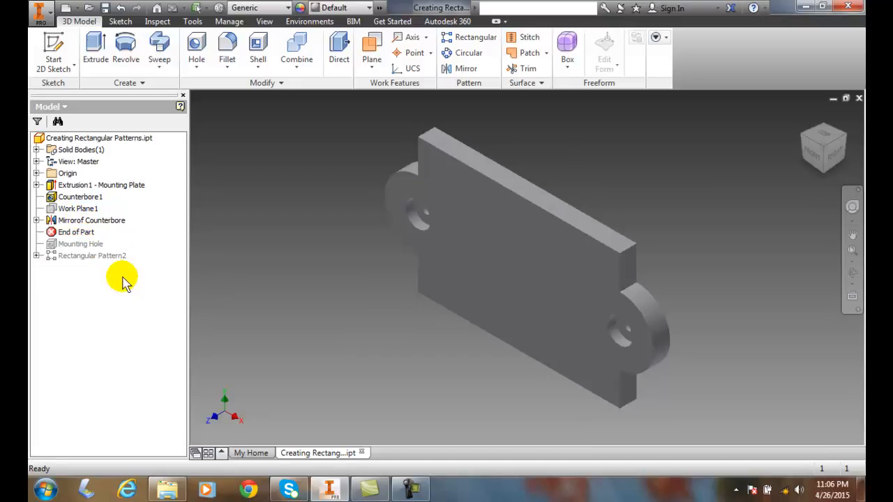
click(92, 255)
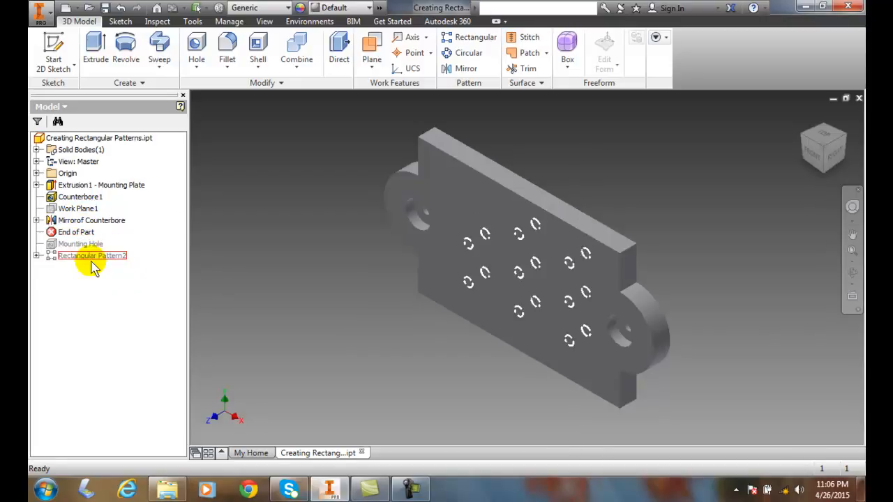
click(81, 243)
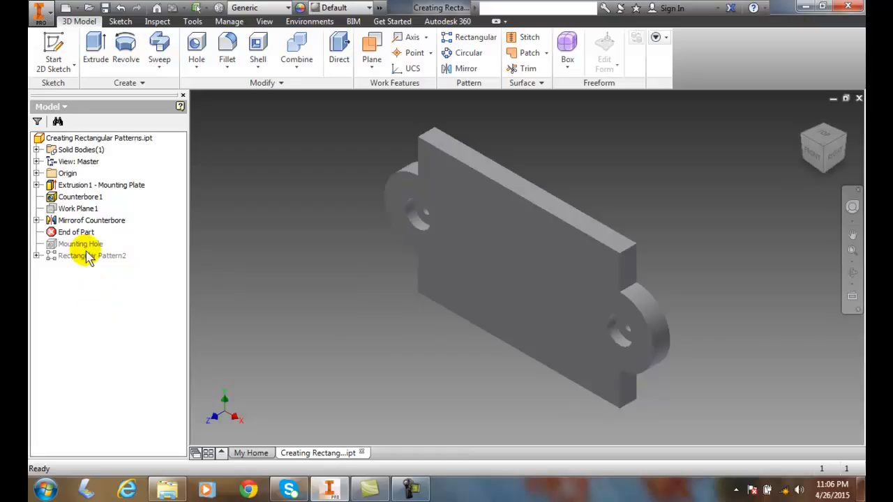
Return End of Part to the browser's end, restoring the mounting holes and pattern.
right_click(76, 232)
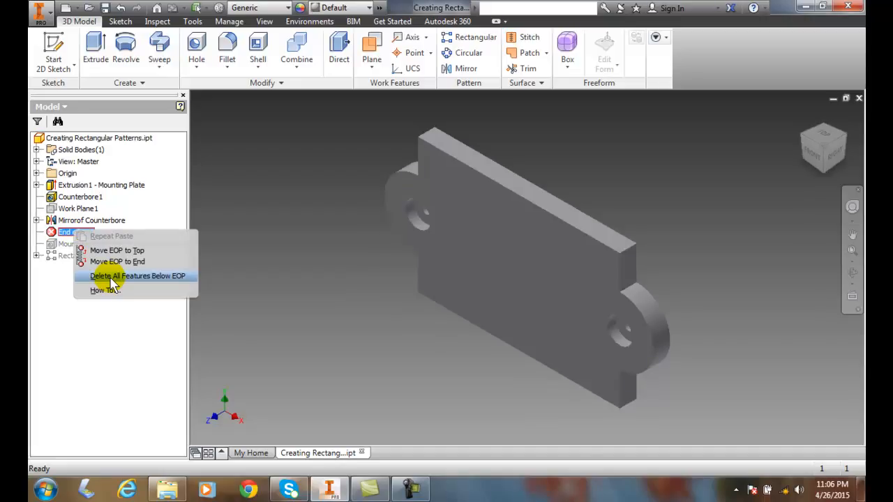
mouse_move(105, 286)
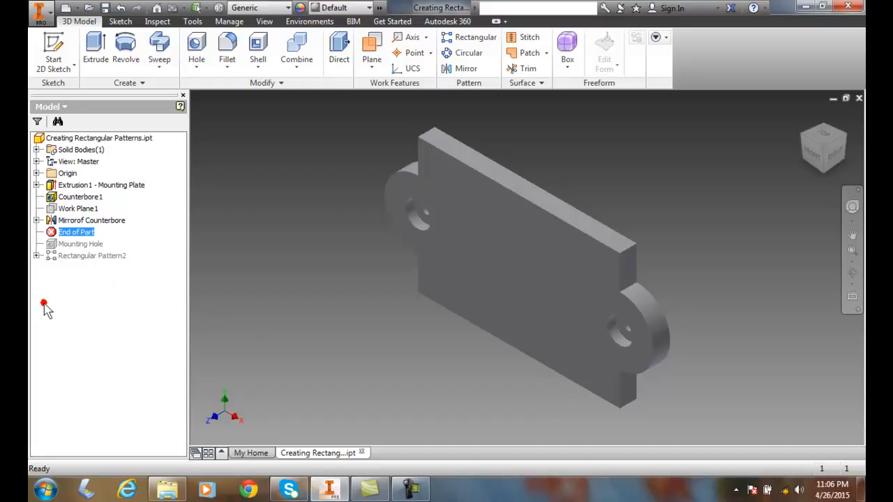
click(91, 256)
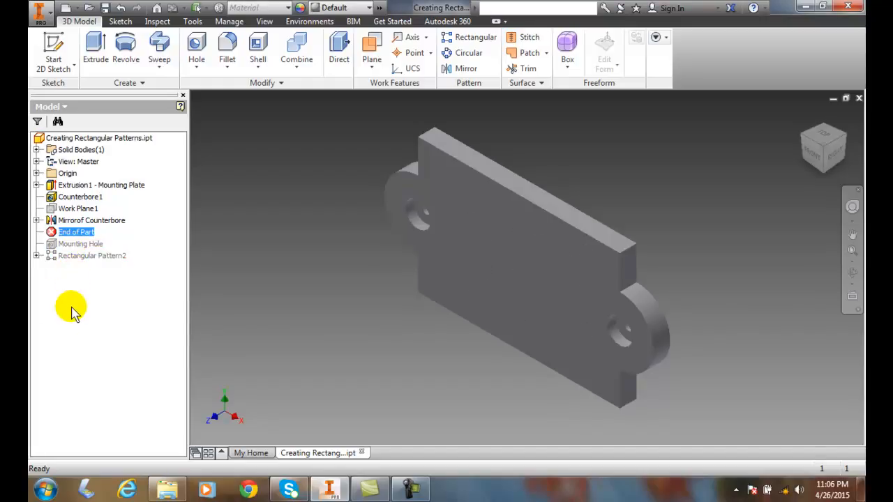
mouse_move(75, 290)
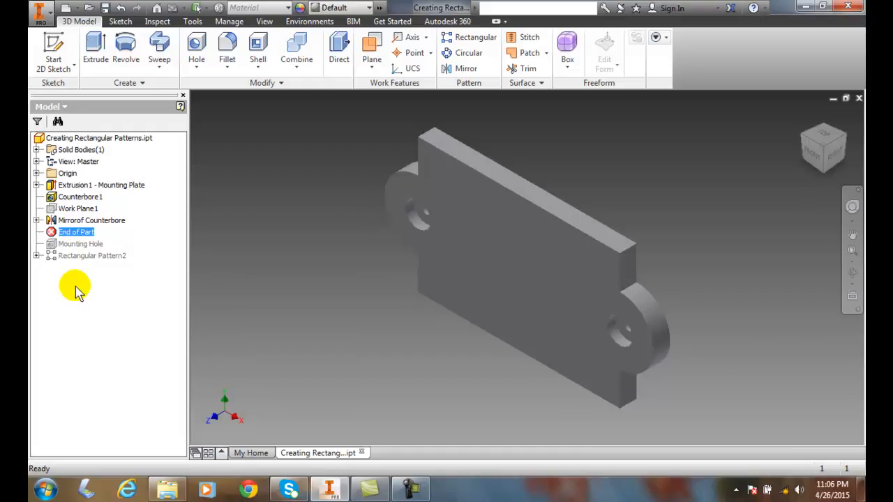
right_click(76, 232)
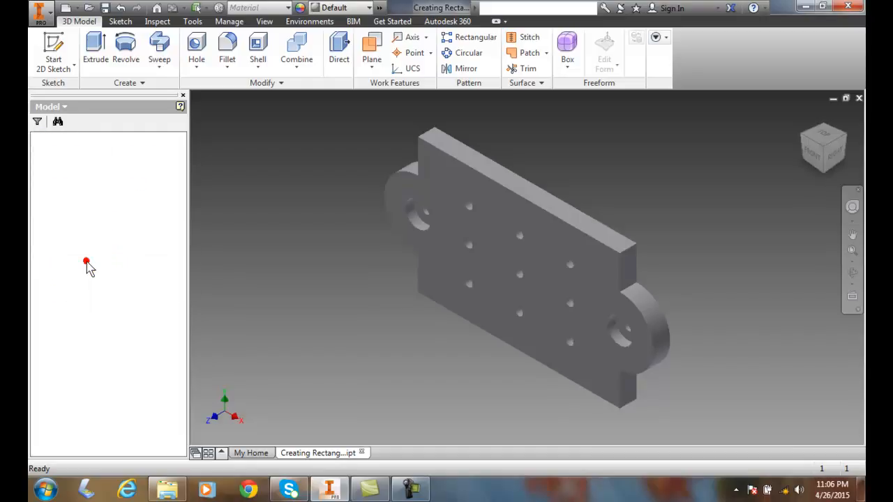
right_click(69, 255)
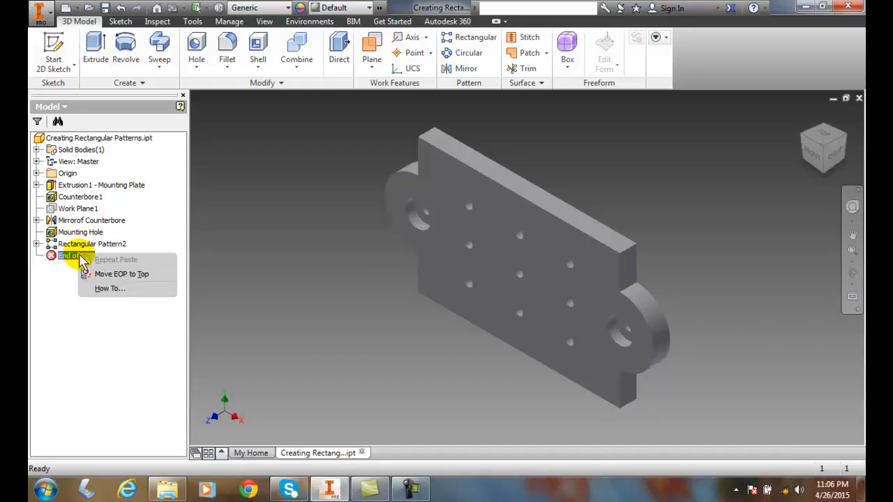
mouse_move(57, 270)
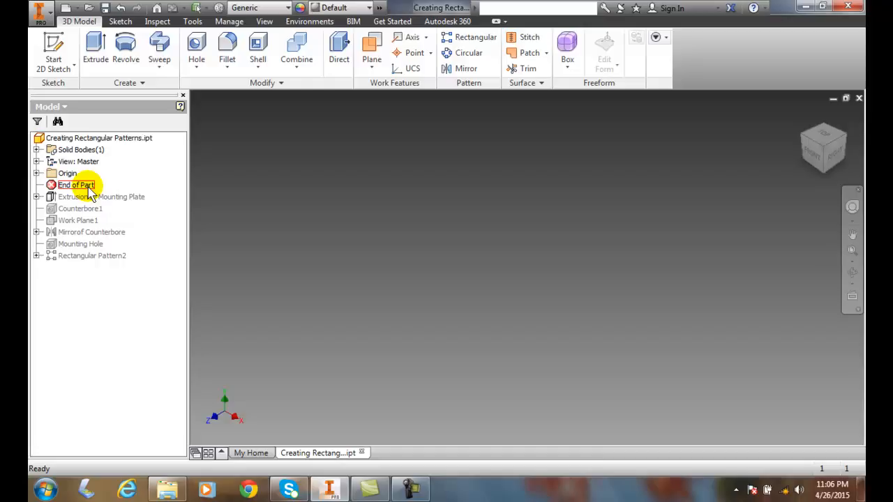
right_click(75, 185)
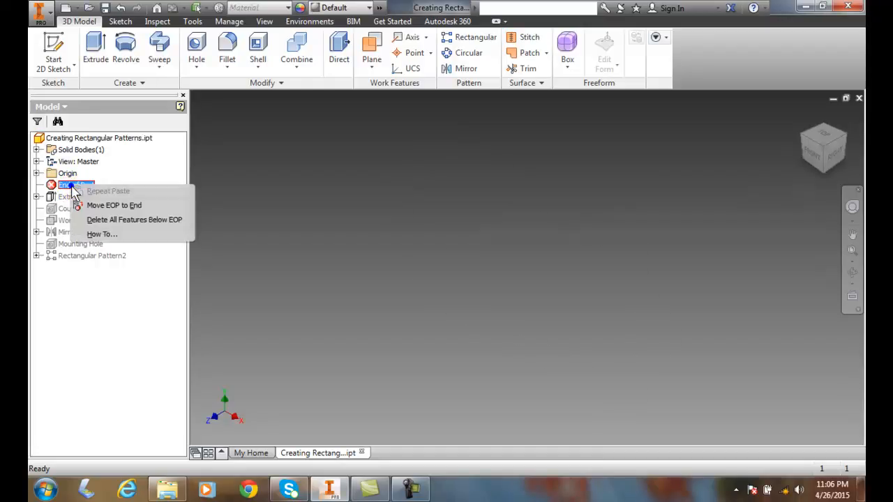
mouse_move(111, 223)
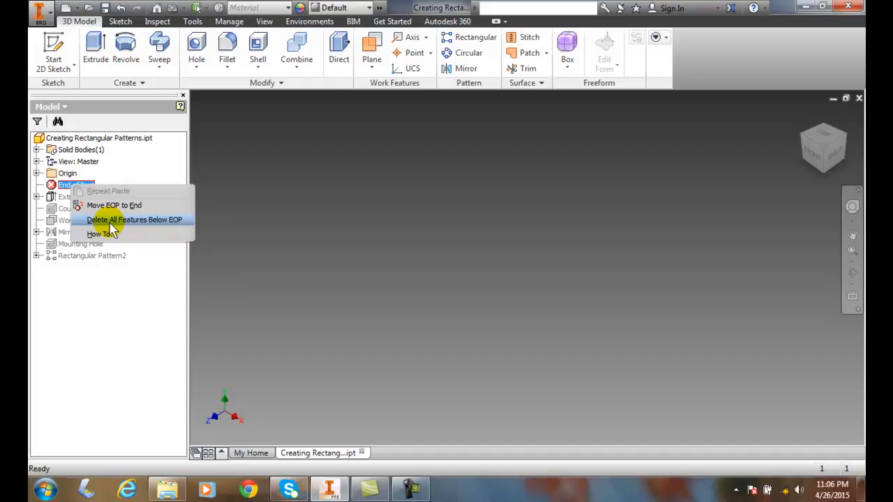
mouse_move(112, 205)
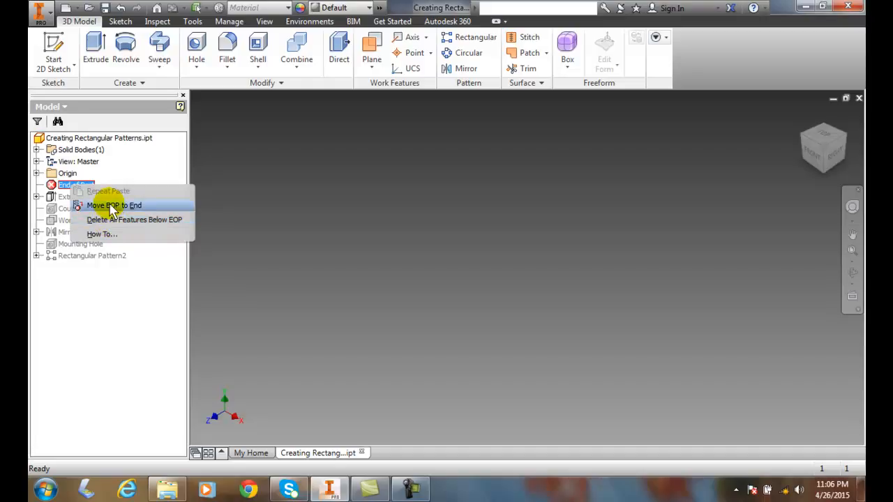
click(114, 205)
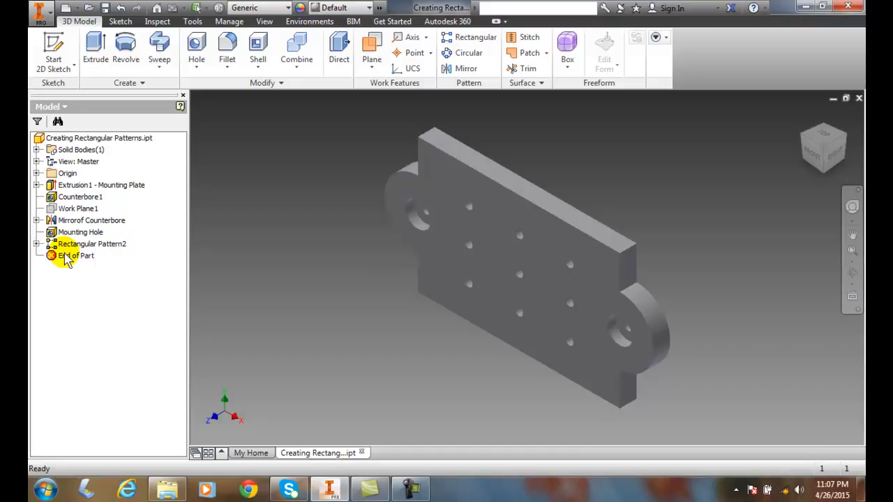
click(76, 255)
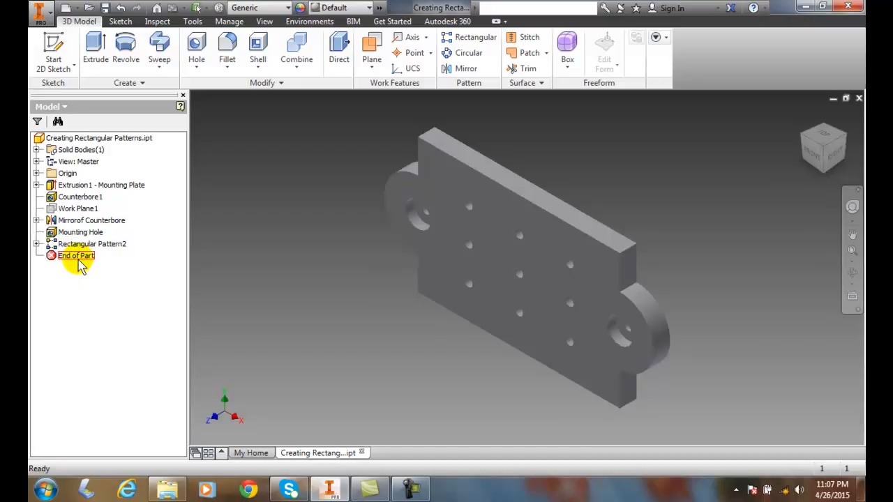